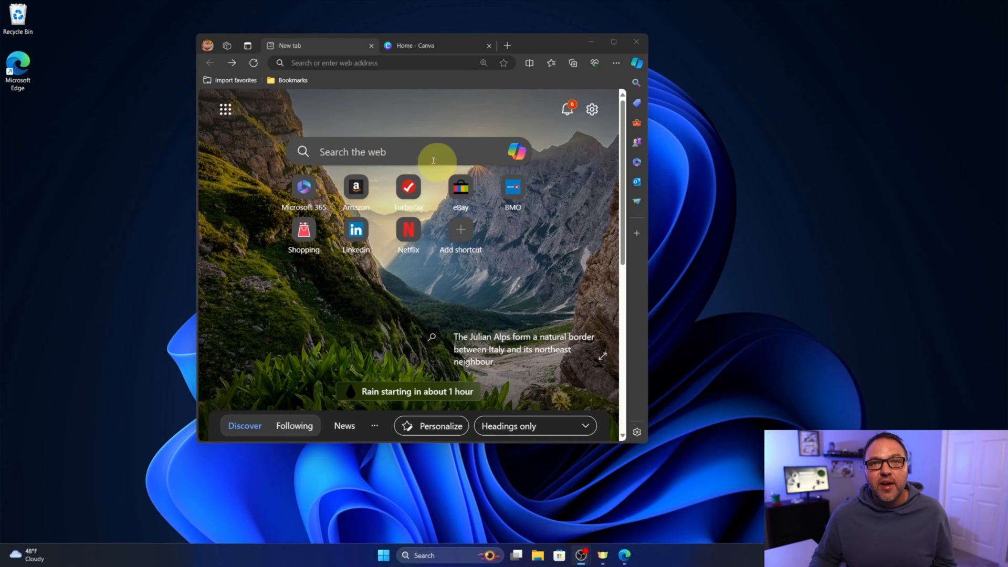
mouse_move(380, 233)
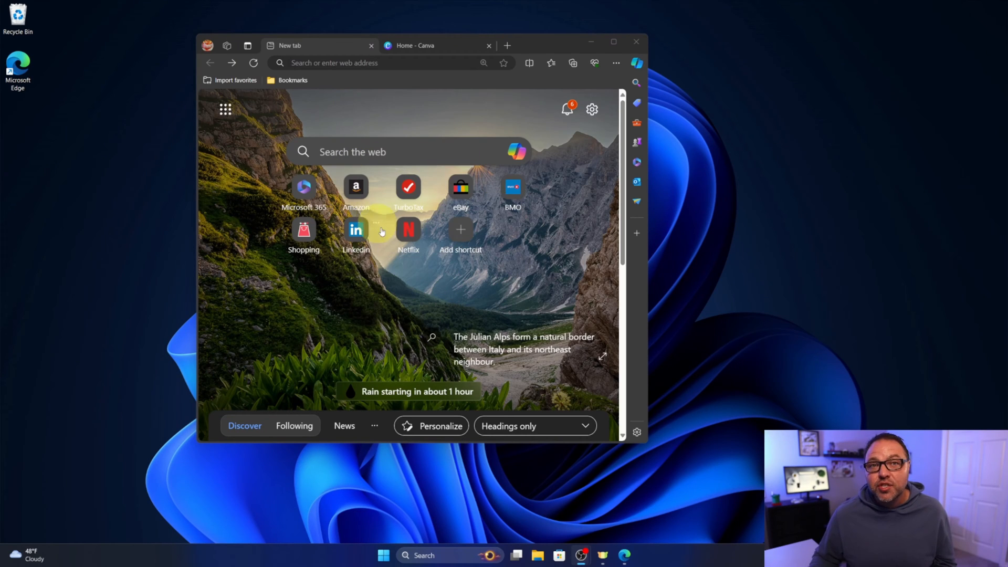
mouse_move(427, 267)
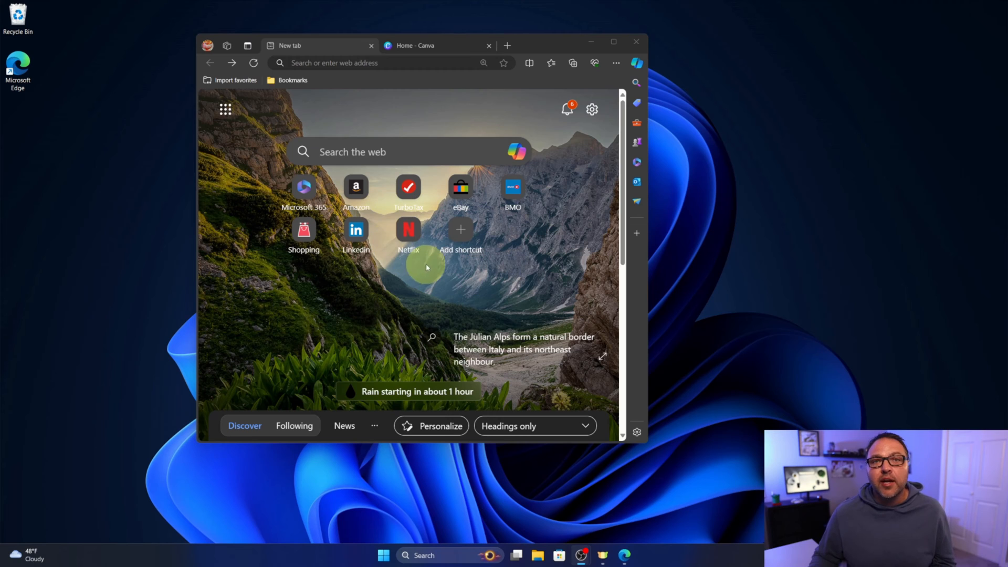
mouse_move(427, 264)
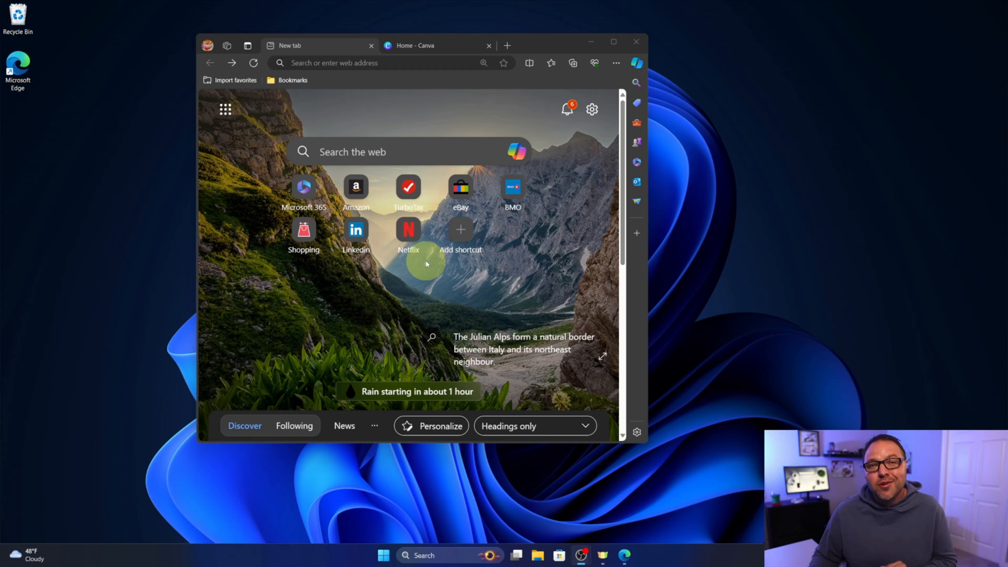
mouse_move(64, 191)
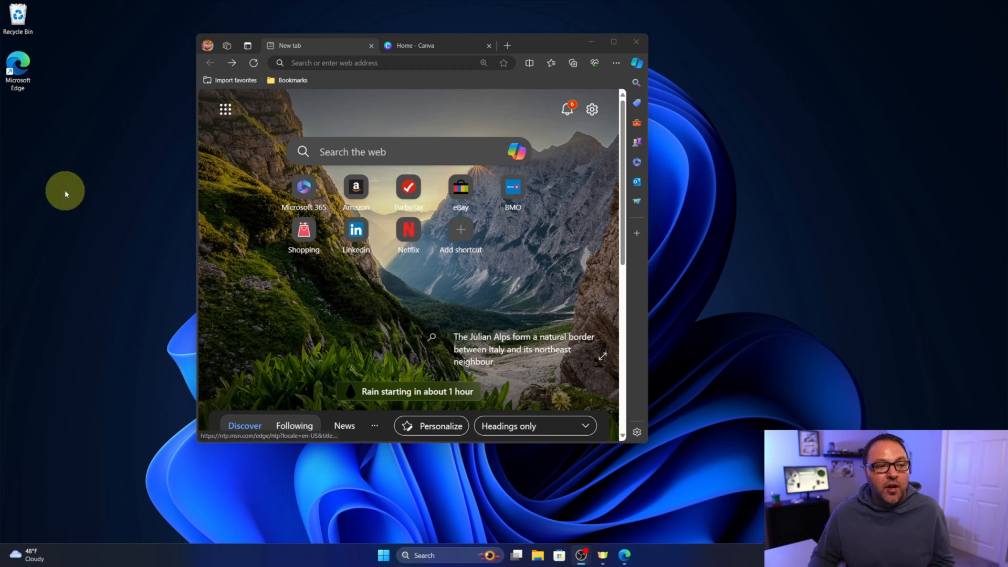
mouse_move(82, 215)
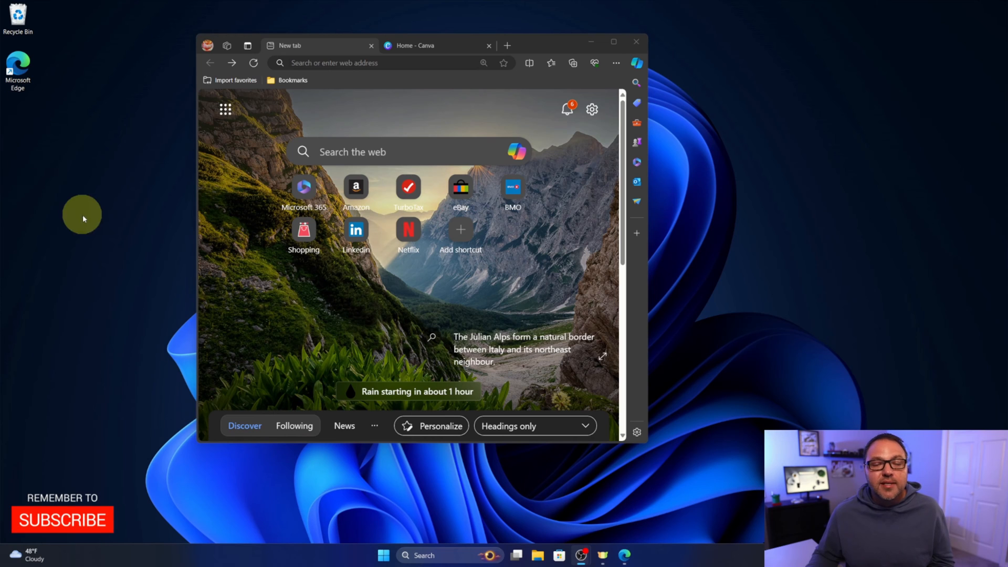
mouse_move(73, 230)
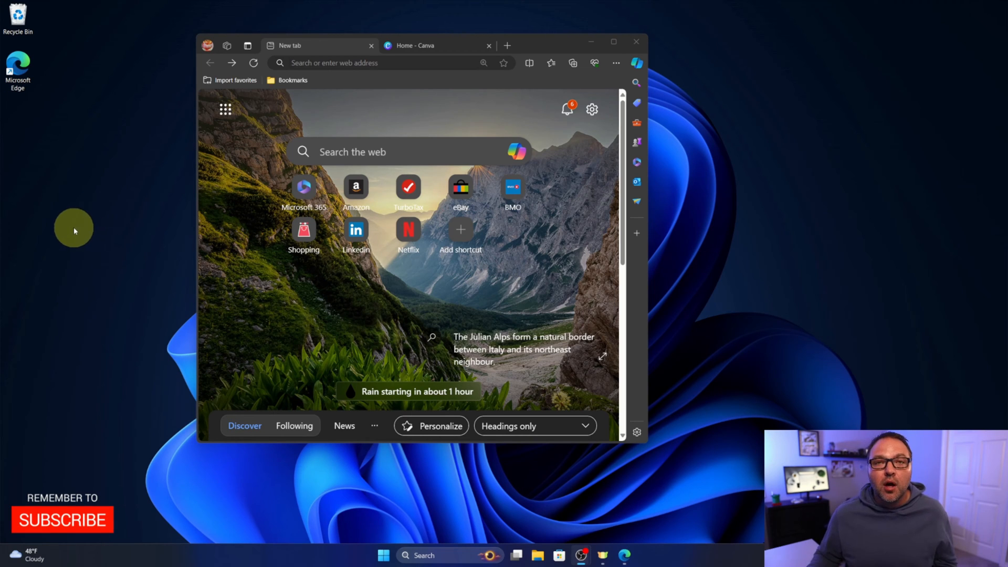
mouse_move(629, 132)
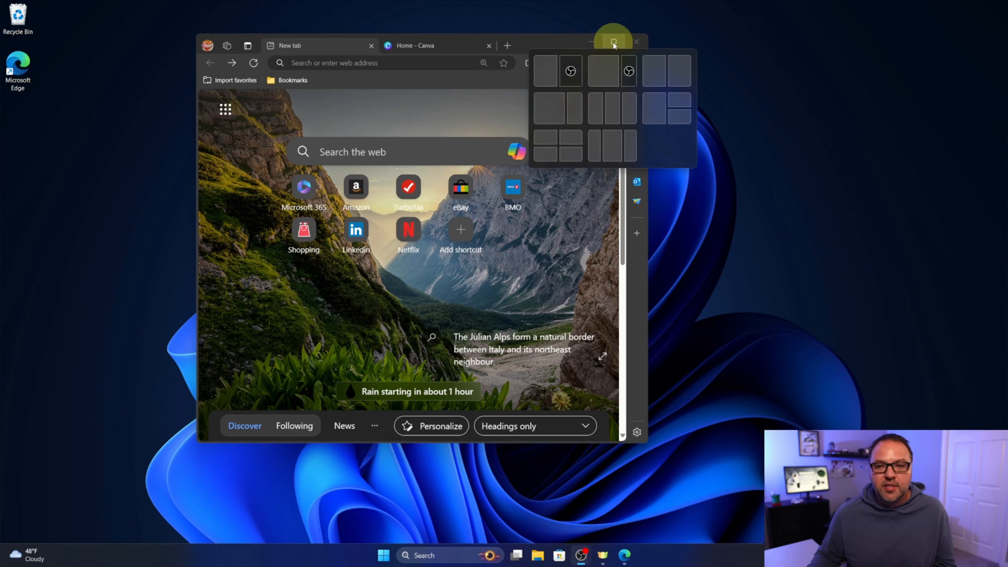
Maximize the Edge window and bring up the Settings and more menu.
left_click(612, 41)
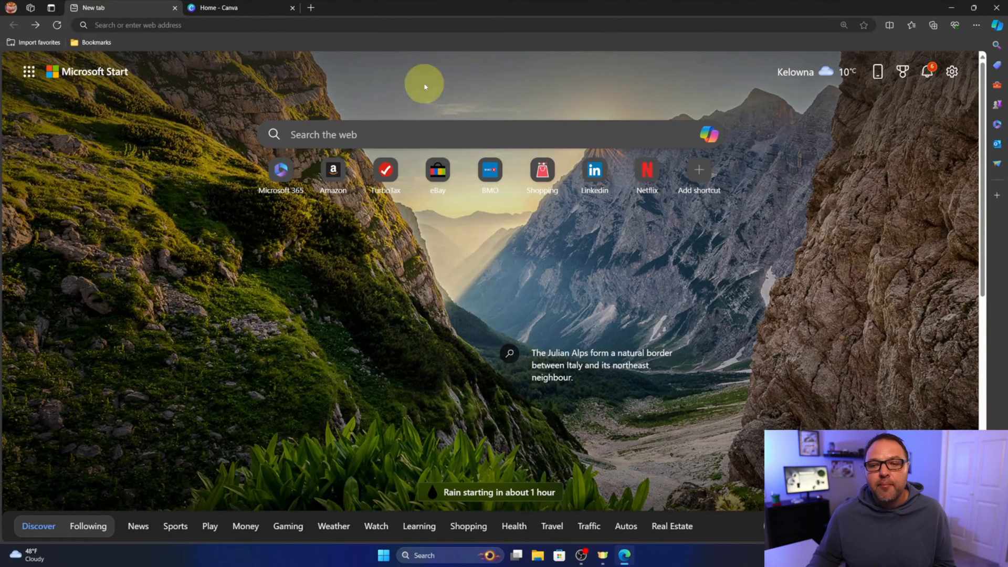
left_click(175, 7)
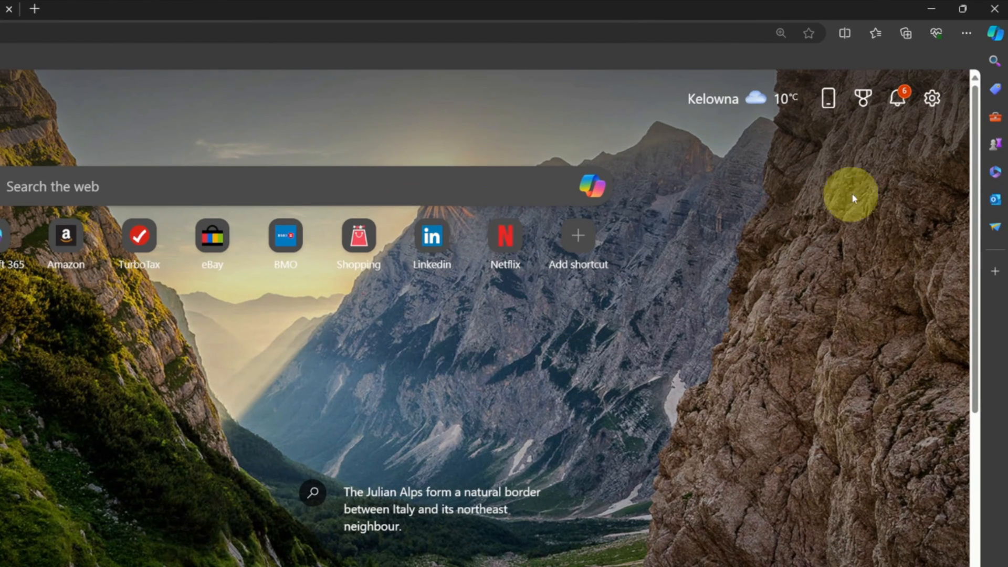
mouse_move(966, 33)
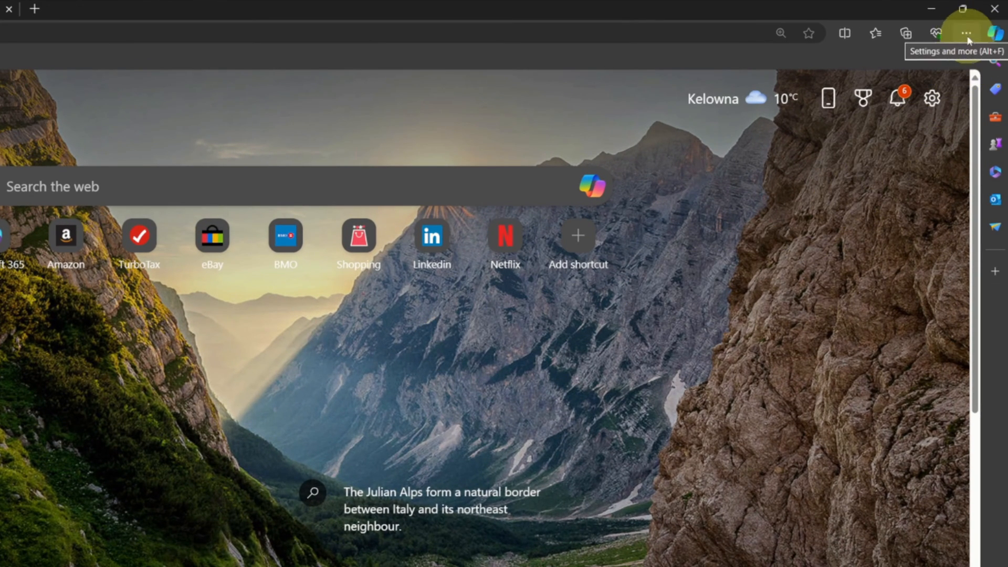
mouse_move(967, 37)
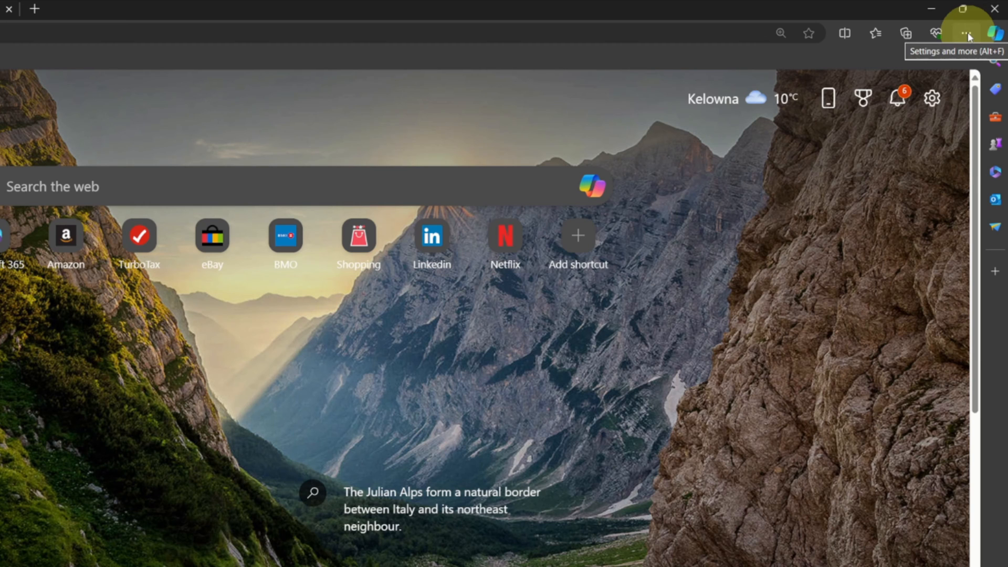
left_click(964, 32)
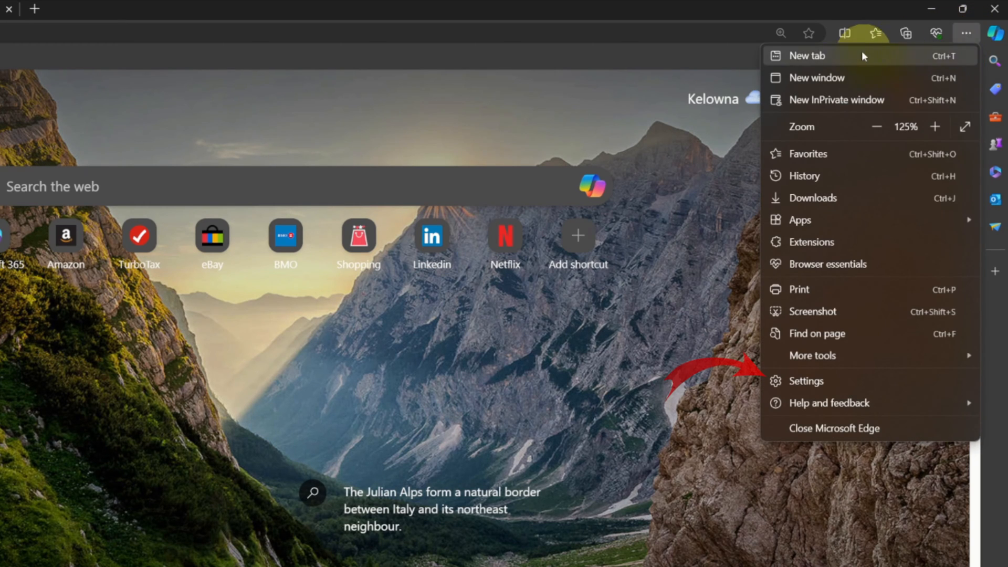
mouse_move(840, 380)
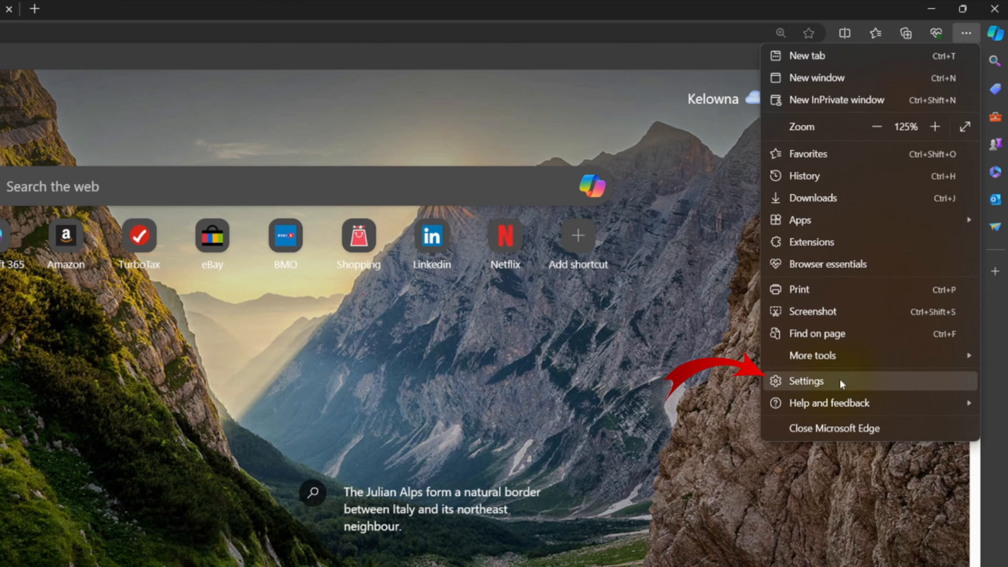
mouse_move(820, 385)
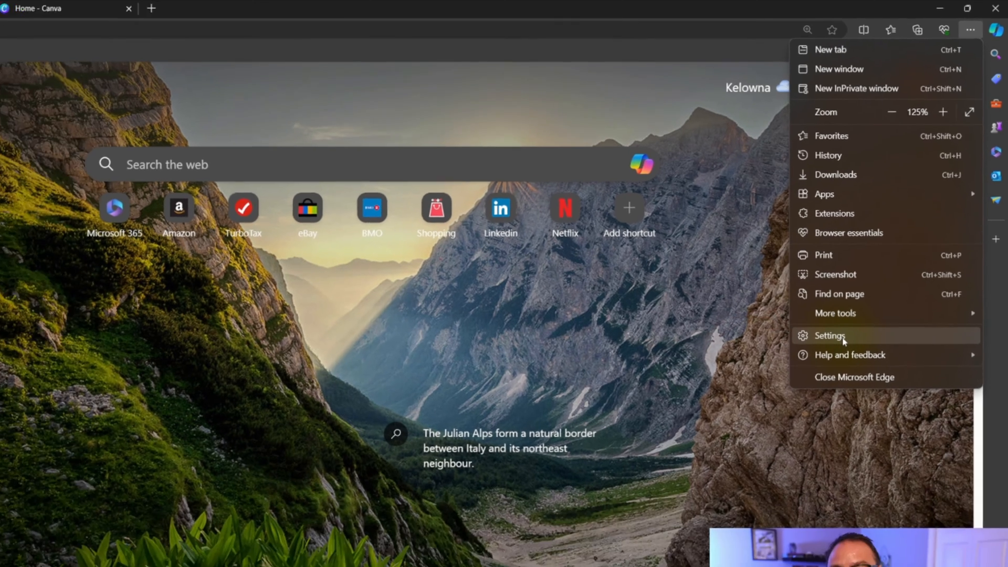
Go to Edge Settings, landing on the Your profile page.
left_click(830, 335)
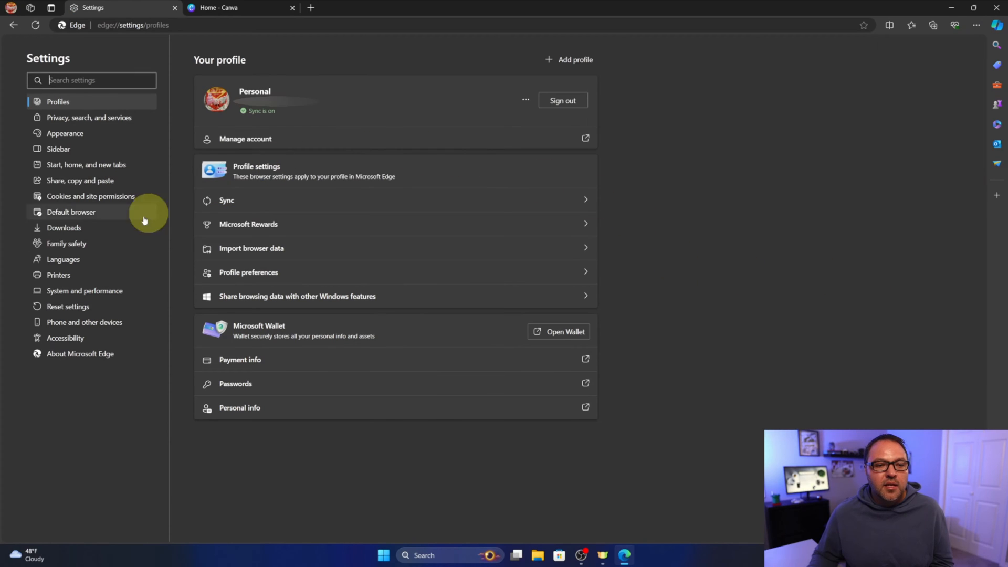
mouse_move(432, 303)
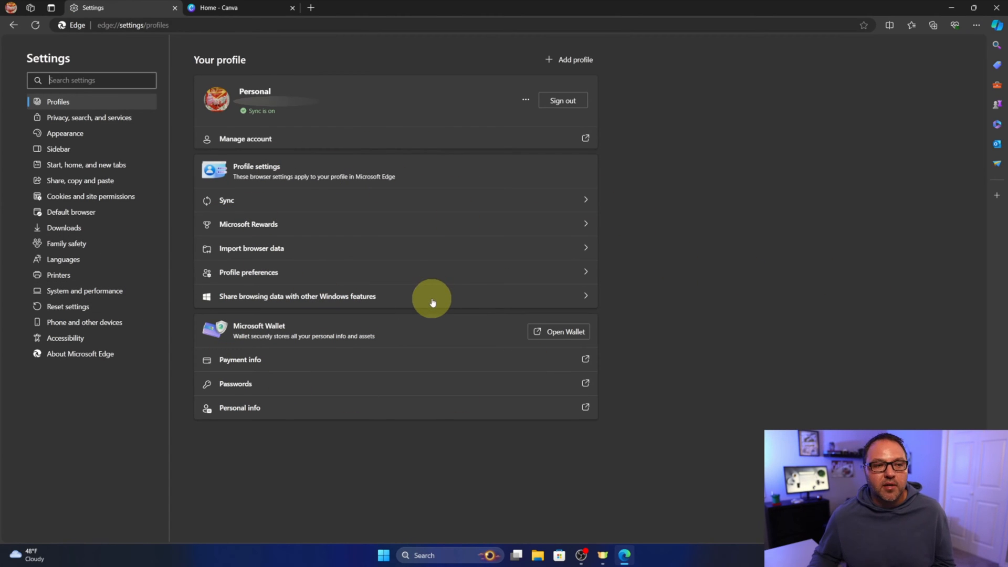
mouse_move(115, 340)
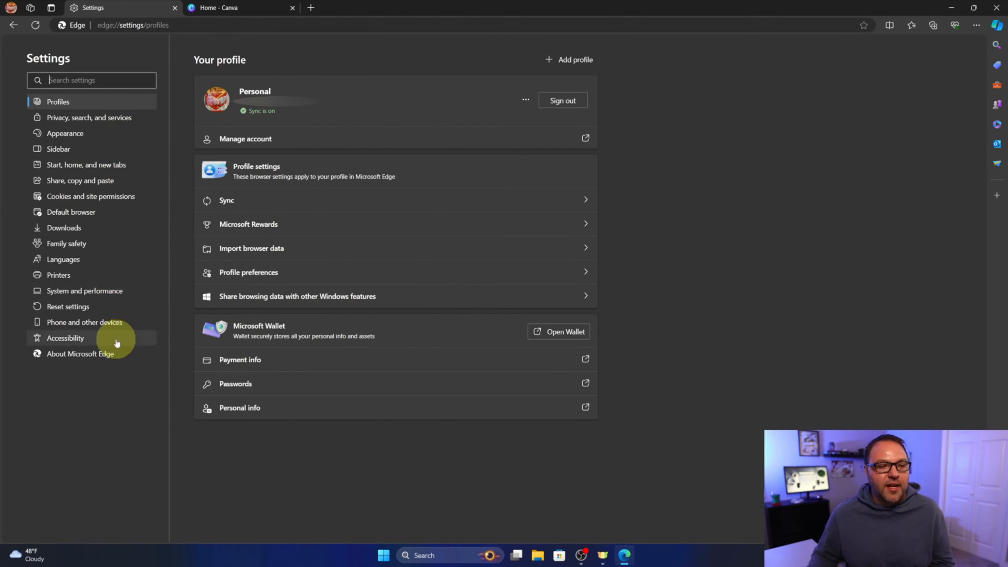
mouse_move(94, 232)
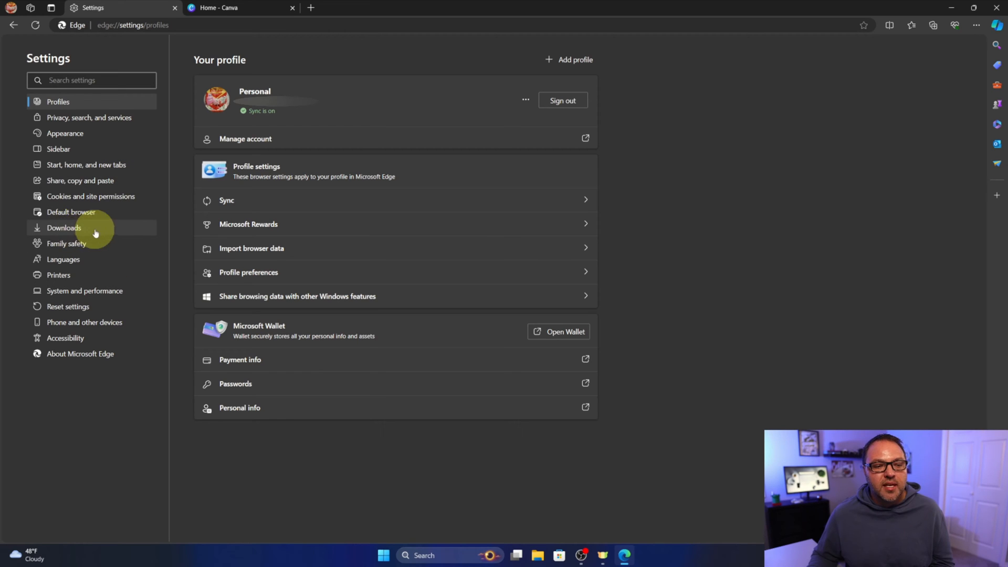
mouse_move(67, 230)
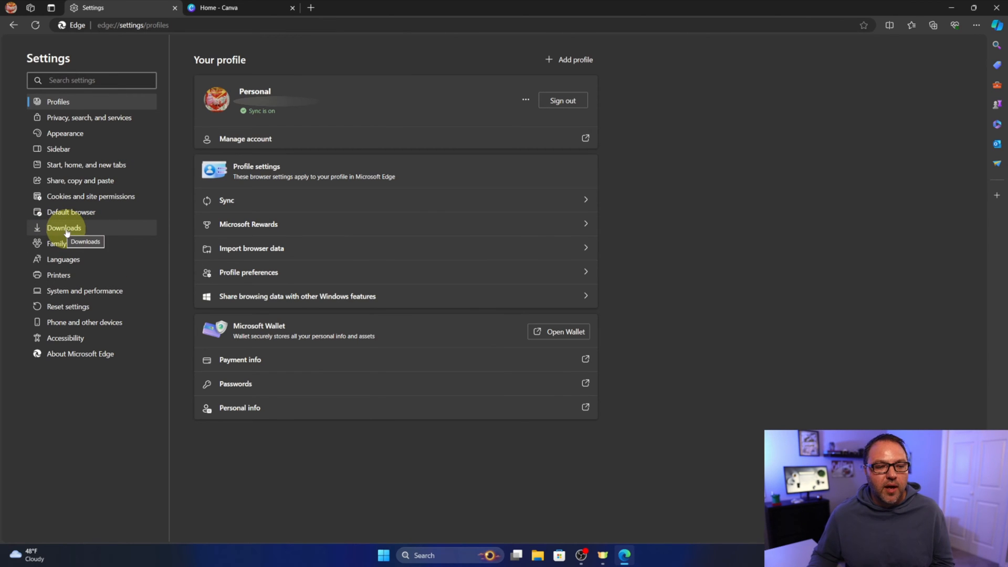
Show the Downloads settings with the current Downloads-folder location.
left_click(64, 228)
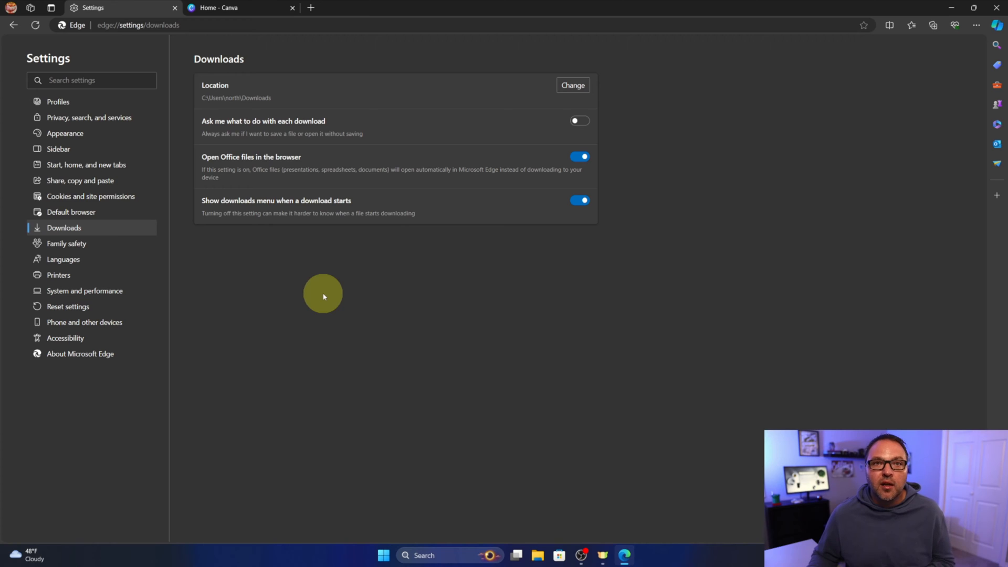
mouse_move(245, 138)
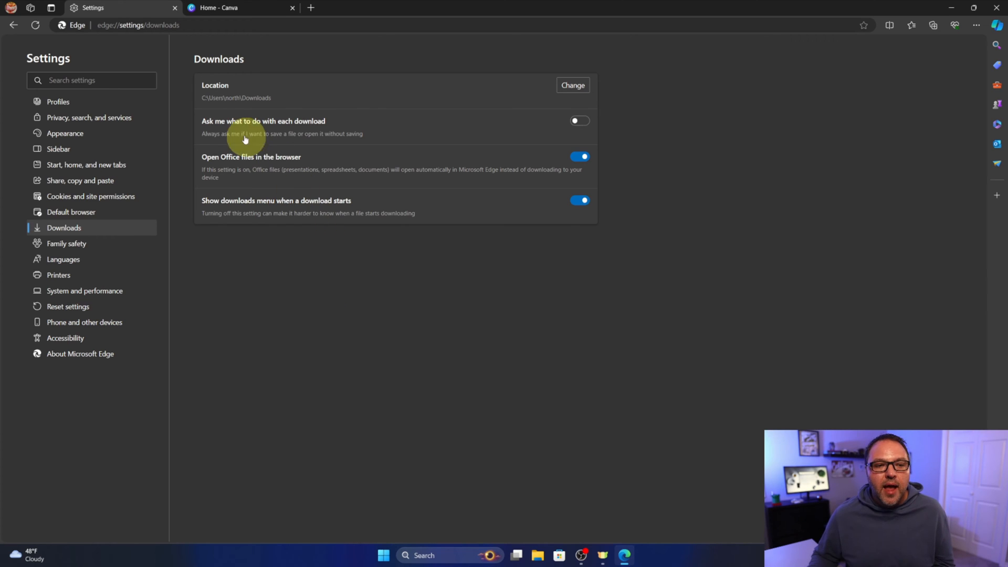
mouse_move(215, 87)
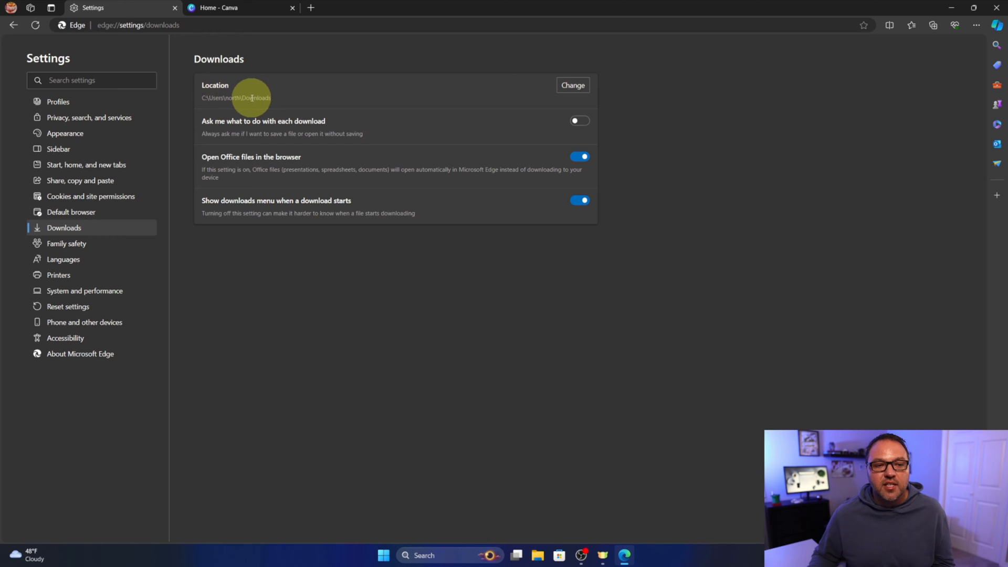
mouse_move(258, 98)
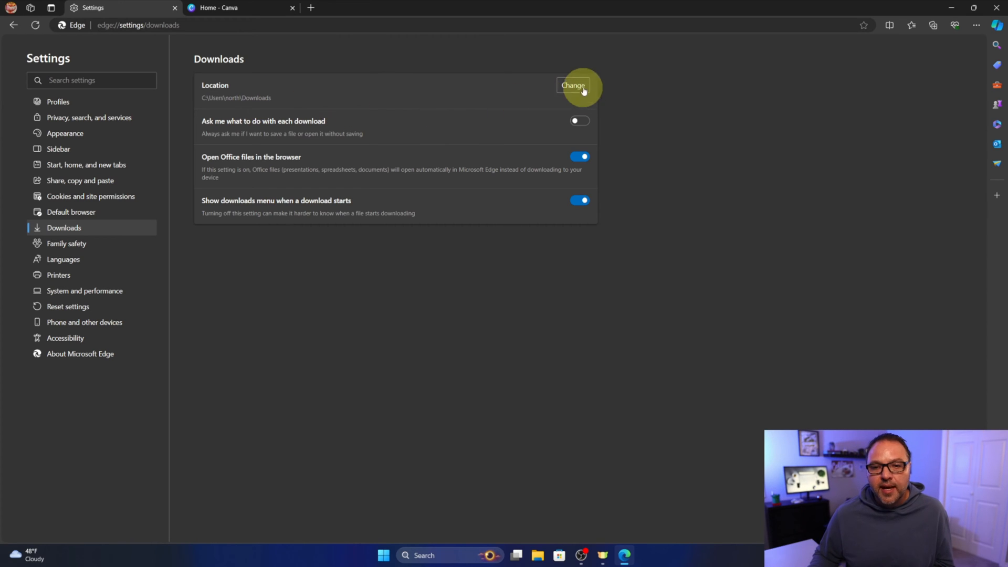
Change the download location to the Desktop folder and return to the Canva home tab.
left_click(571, 85)
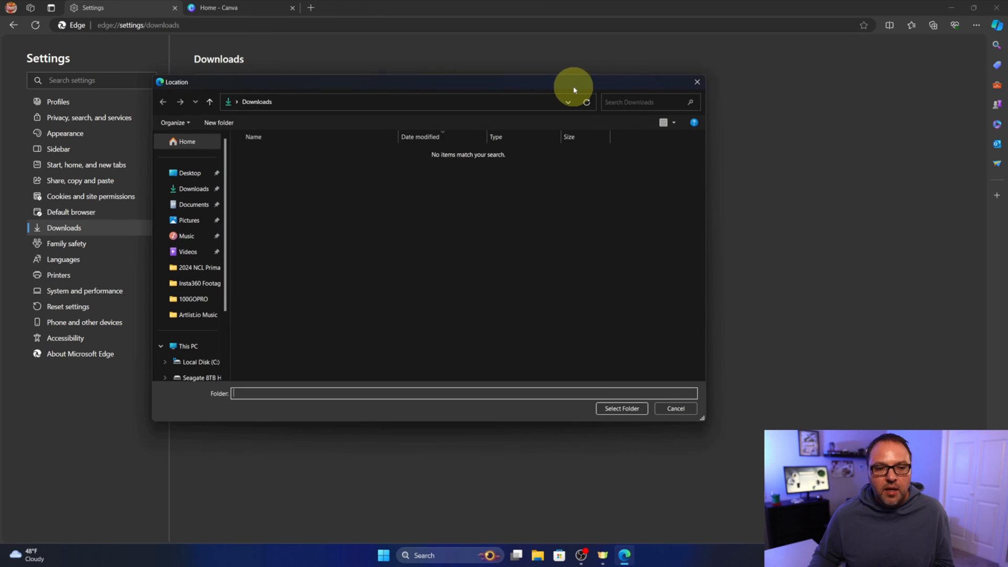
mouse_move(245, 209)
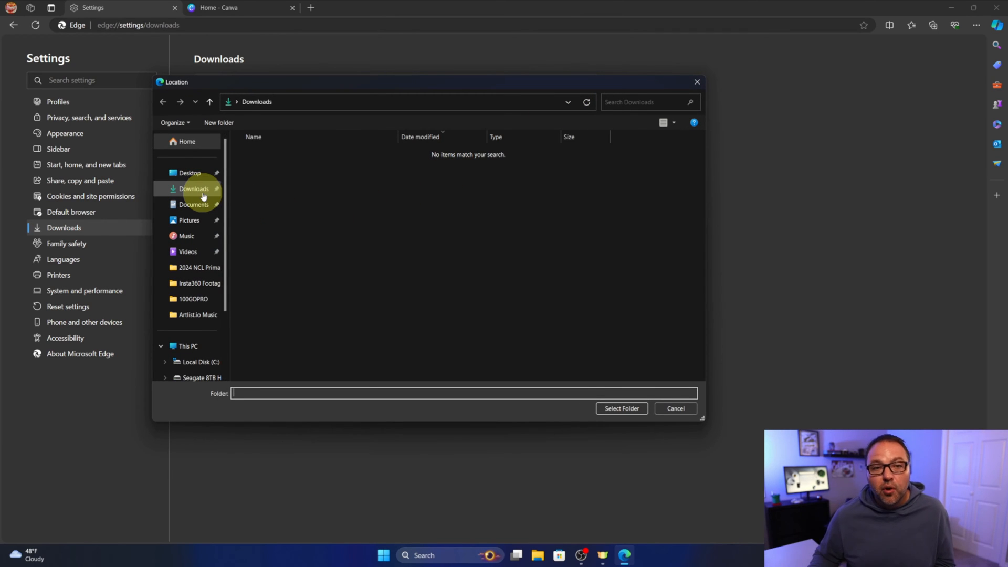
scroll("down", 3)
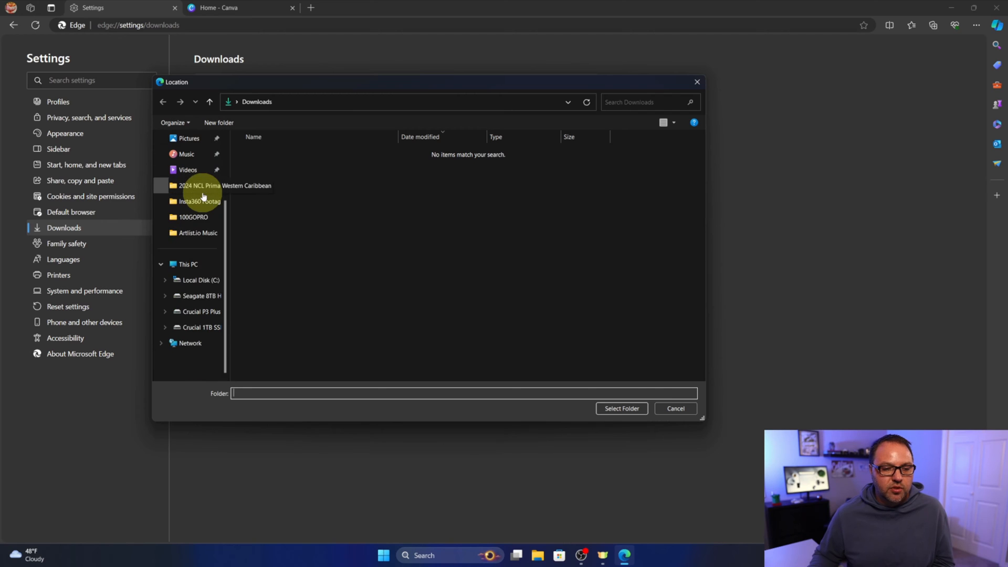
scroll("up", 3)
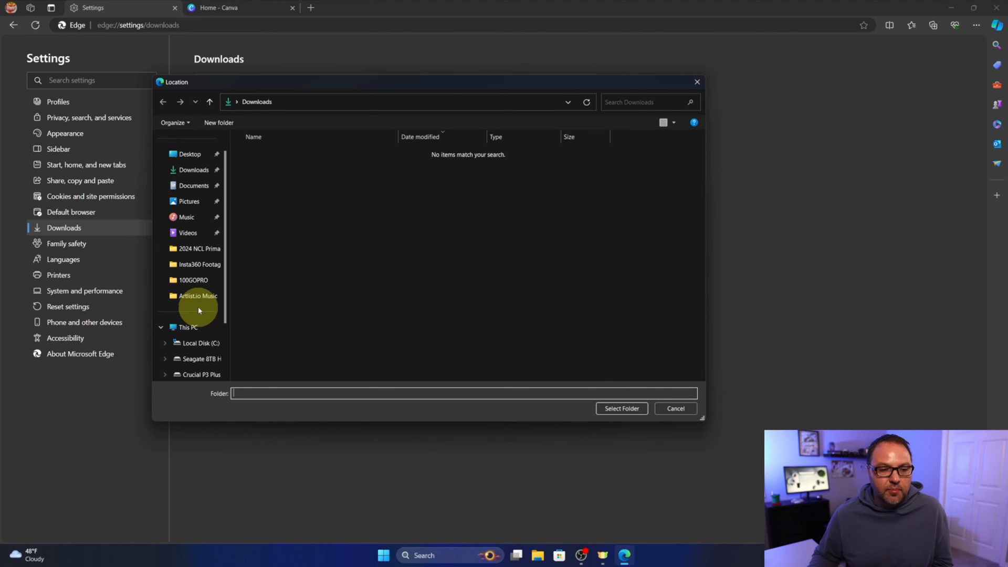
scroll("up", 3)
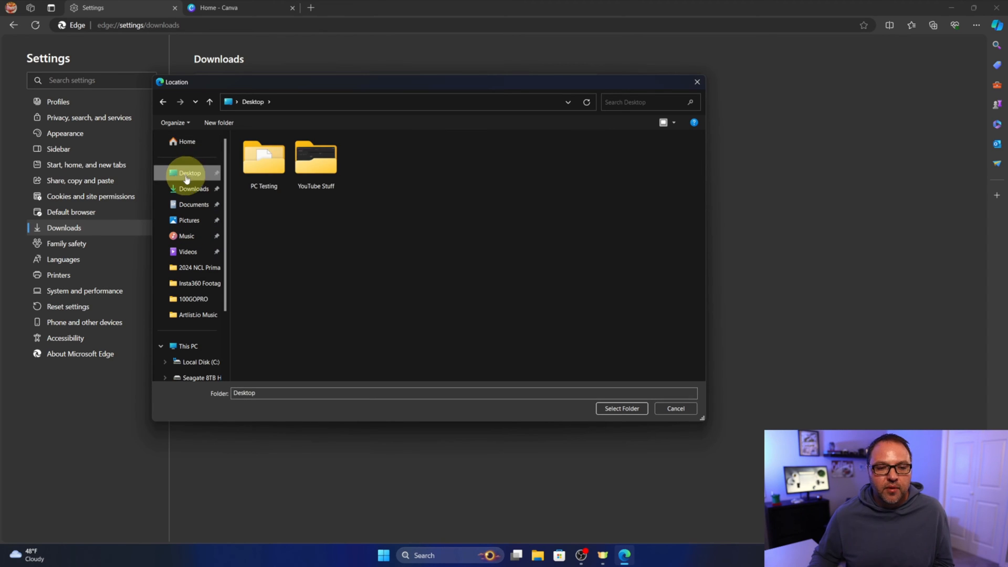
mouse_move(620, 409)
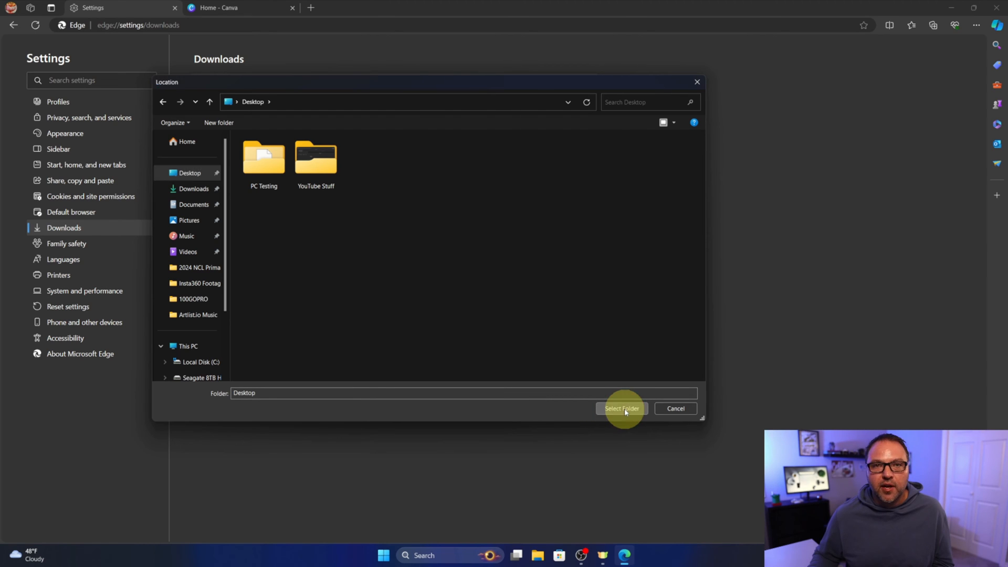
left_click(621, 409)
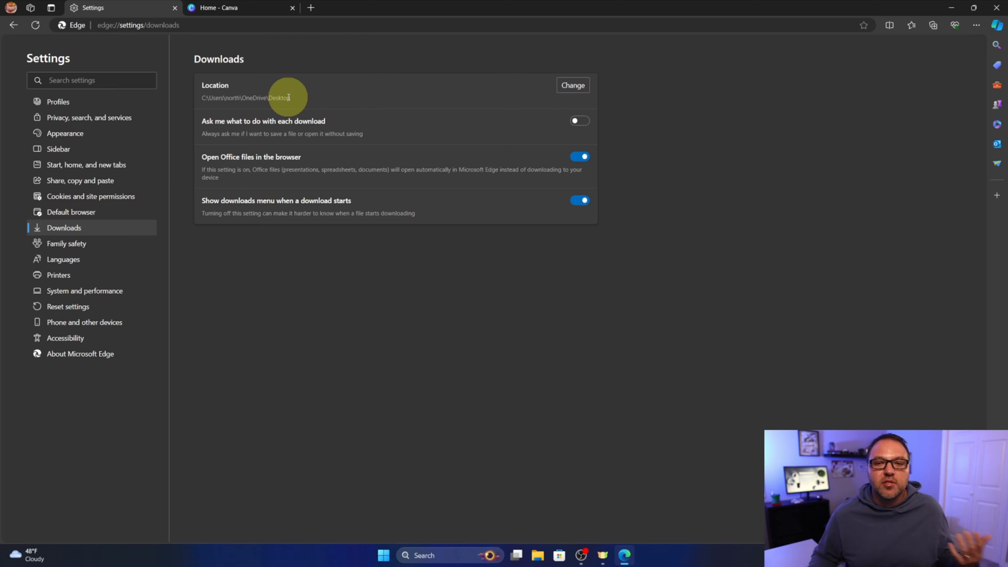
mouse_move(302, 105)
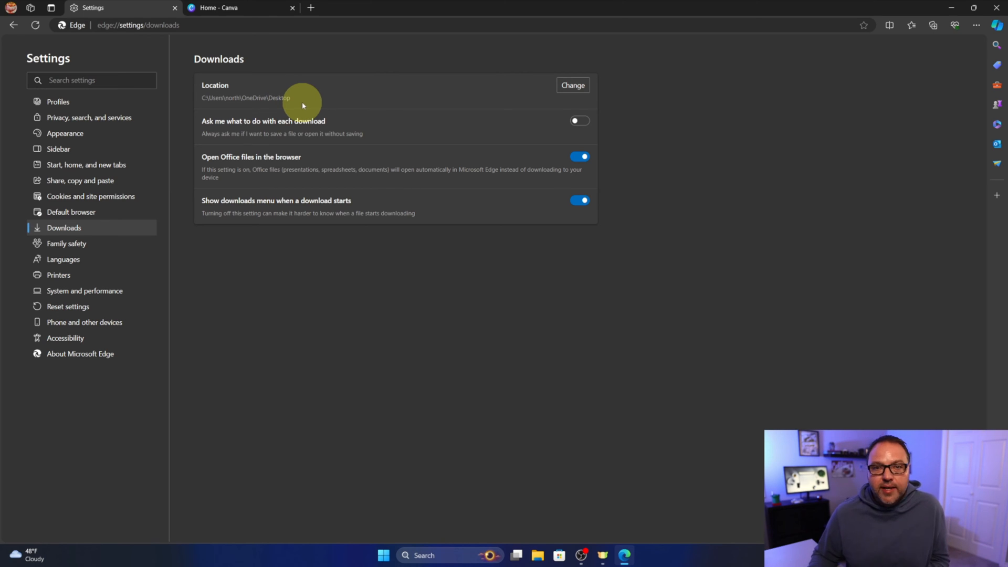
left_click(241, 7)
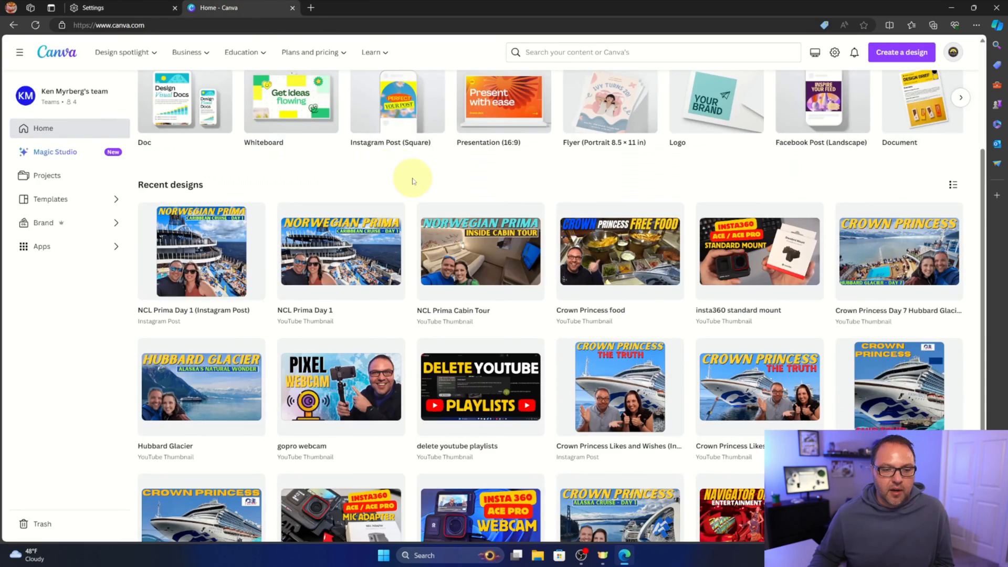
mouse_move(341, 247)
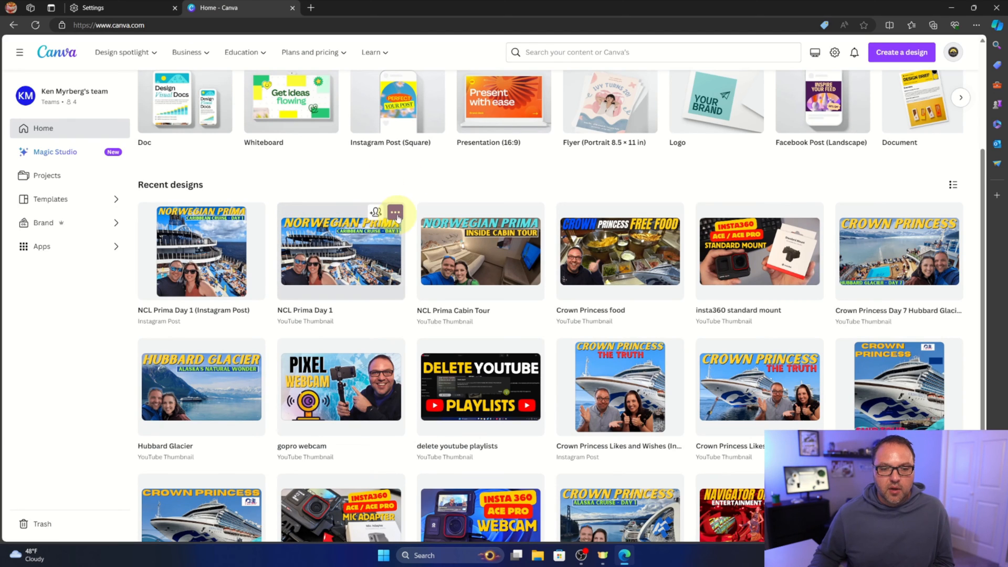
Download the NCL Prima Day 1 YouTube thumbnail from its design options.
left_click(395, 212)
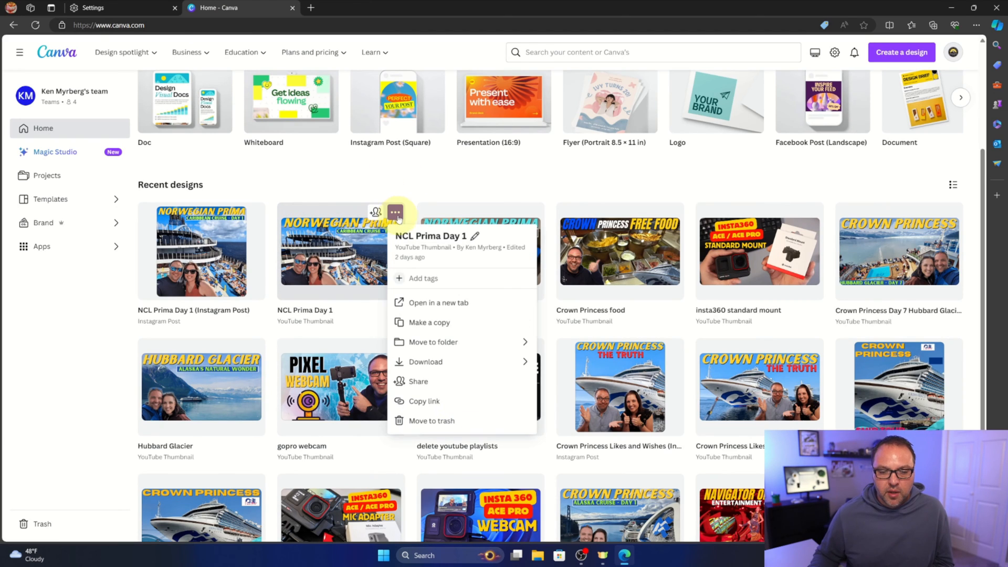
left_click(424, 361)
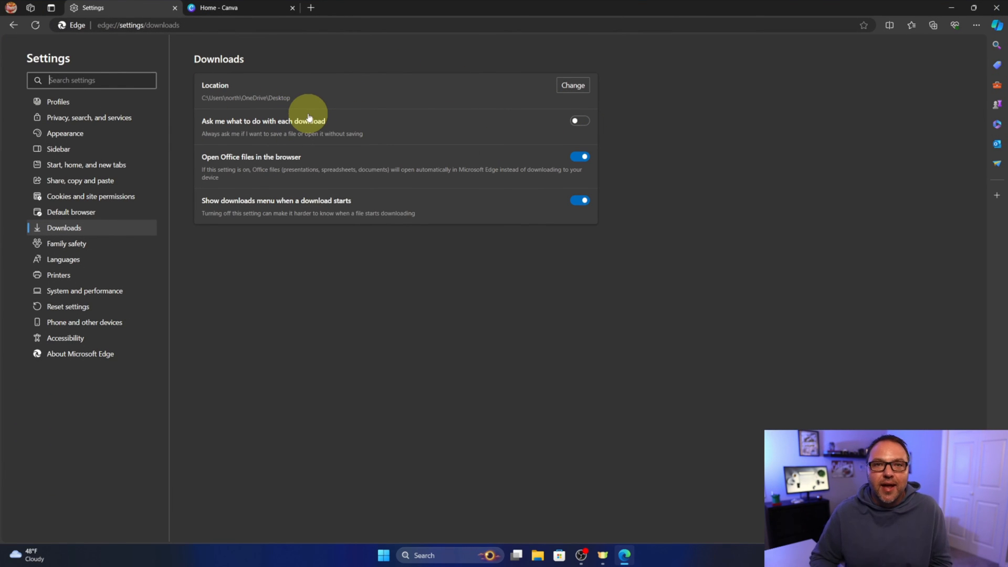
mouse_move(320, 128)
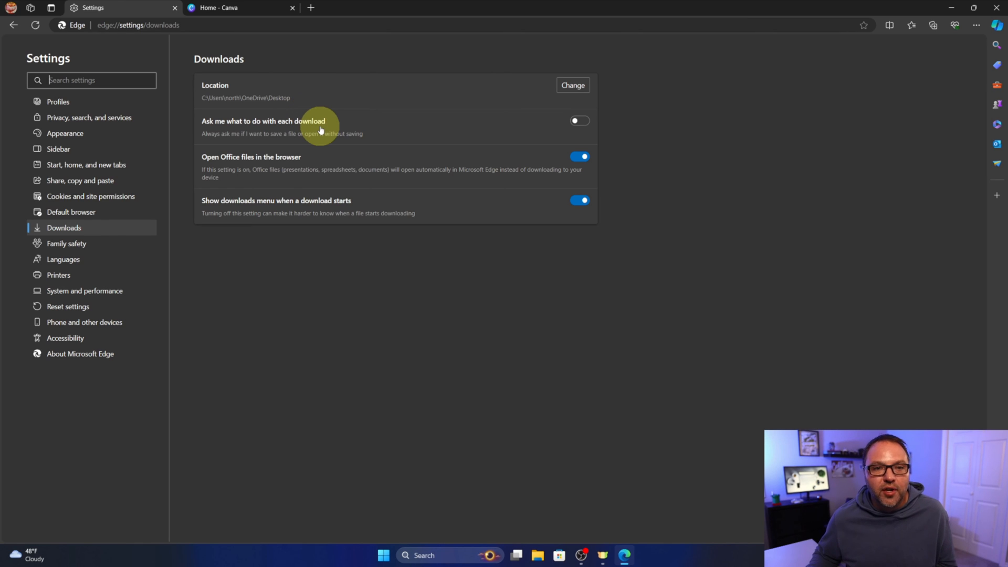